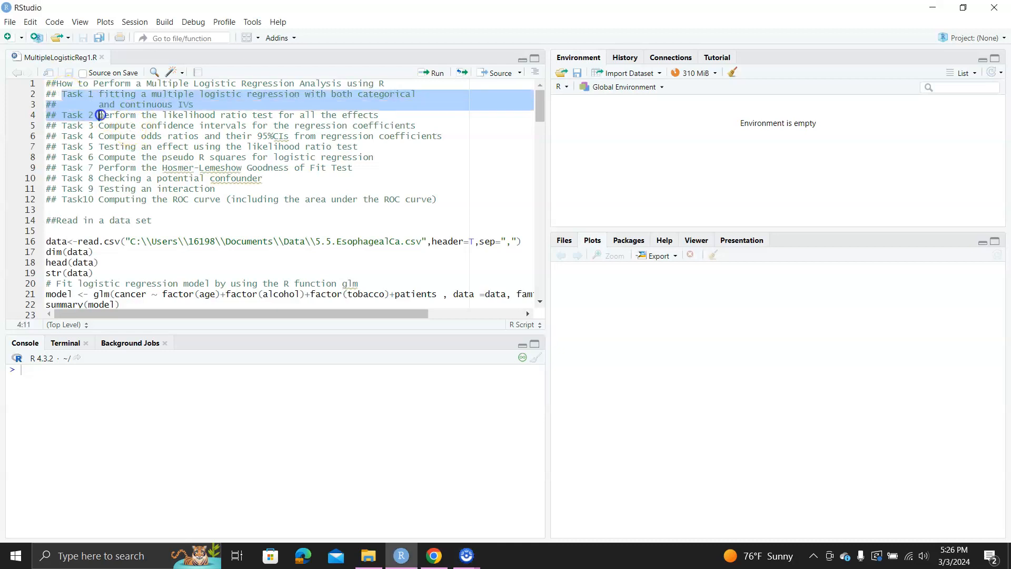
- Read the esophageal cancer CSV and print dim (192 × 6), head and str
drag(100, 115, 436, 199)
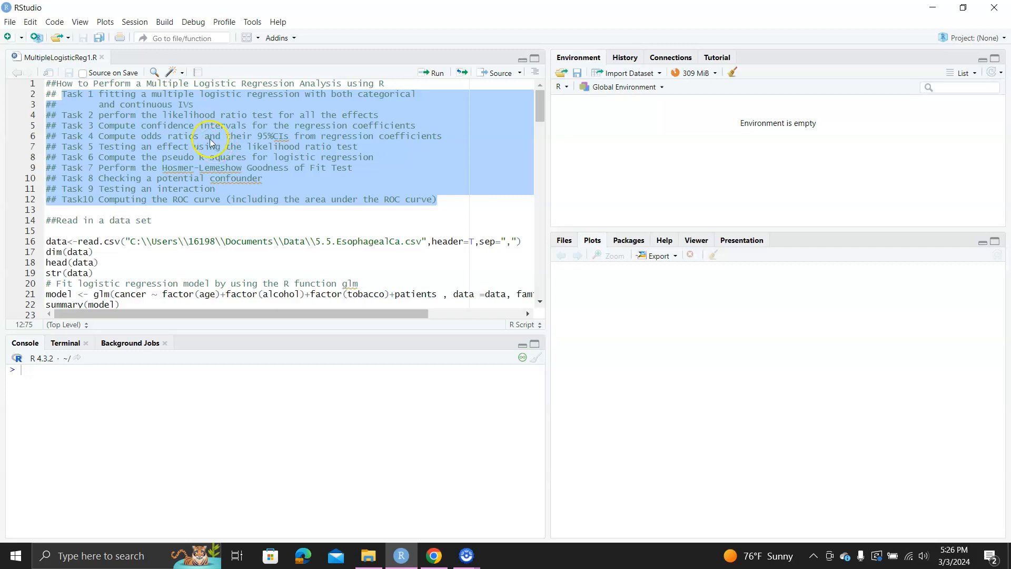
mouse_move(143, 131)
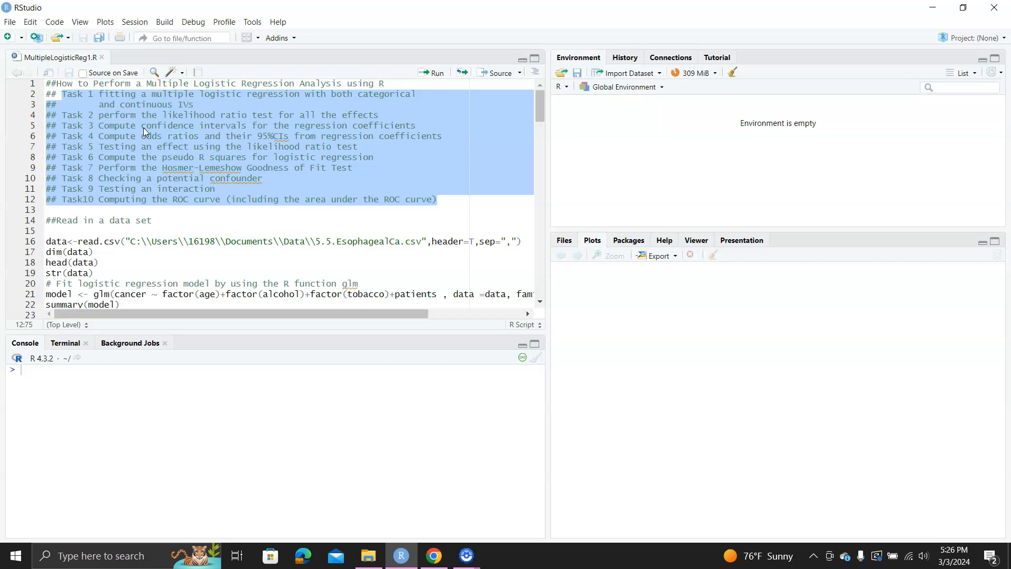
mouse_move(141, 143)
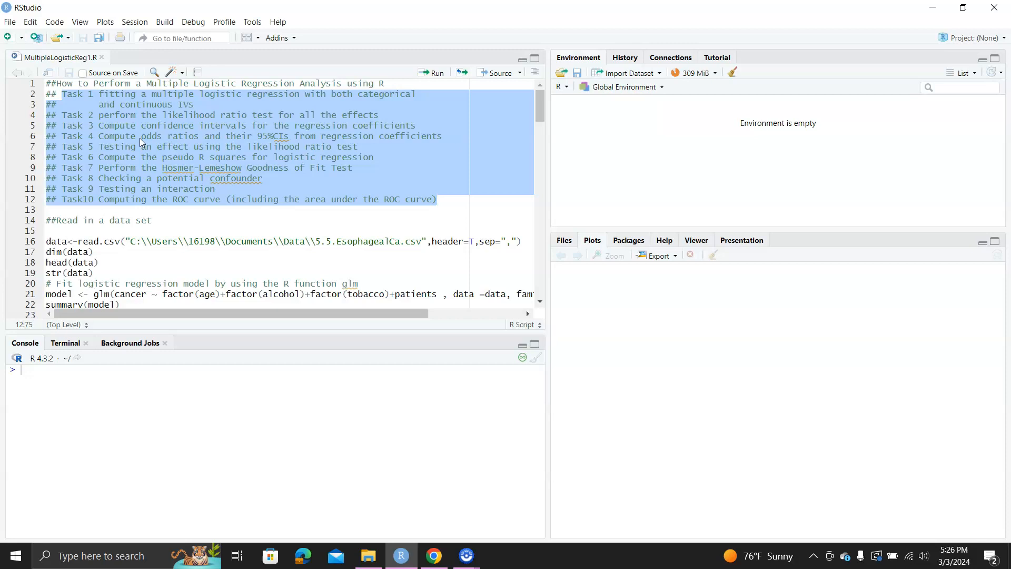
mouse_move(142, 141)
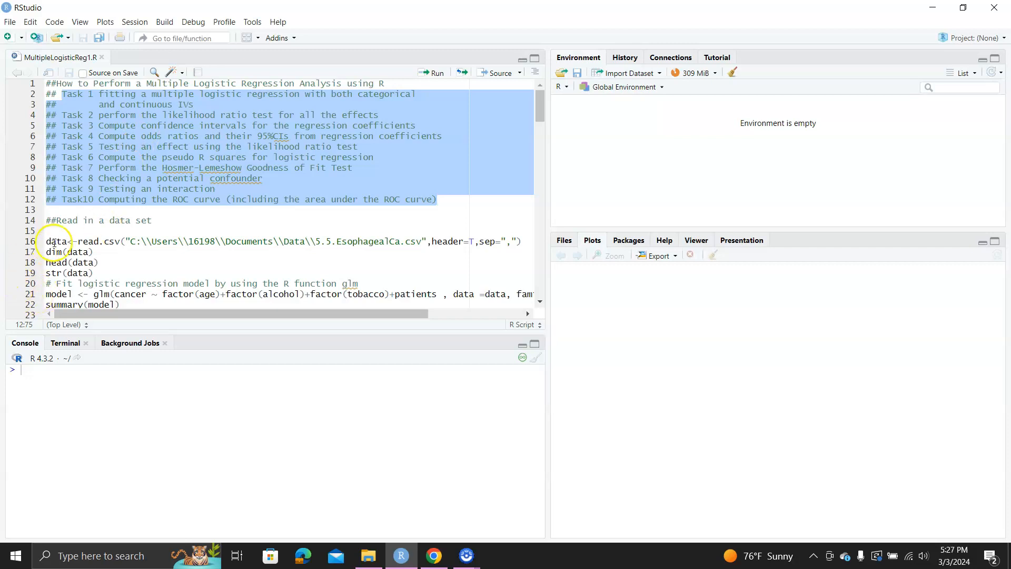
click(48, 241)
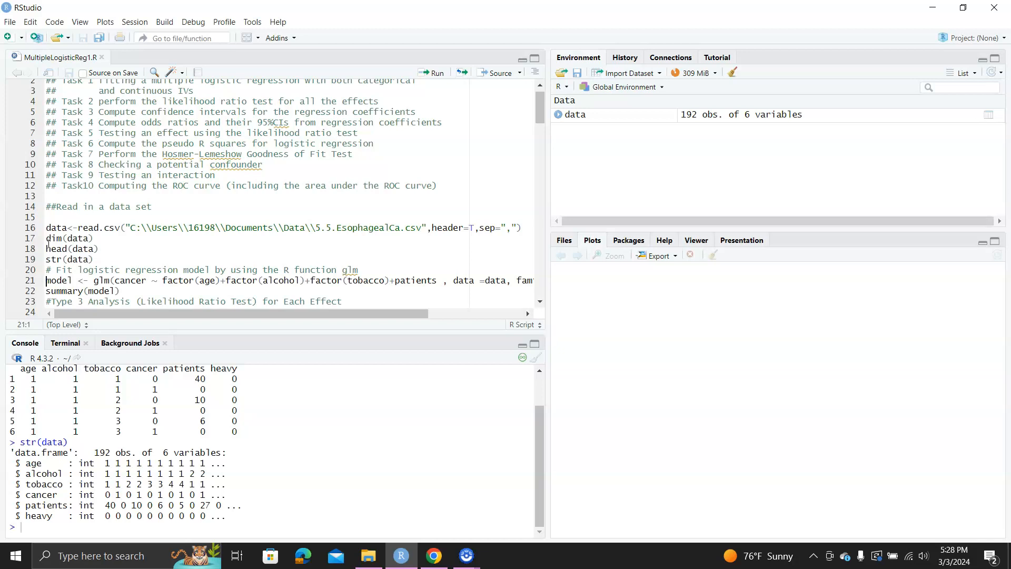
- Fit glm of cancer on age, alcohol, tobacco and patients; summary shows AIC 239.92
click(432, 72)
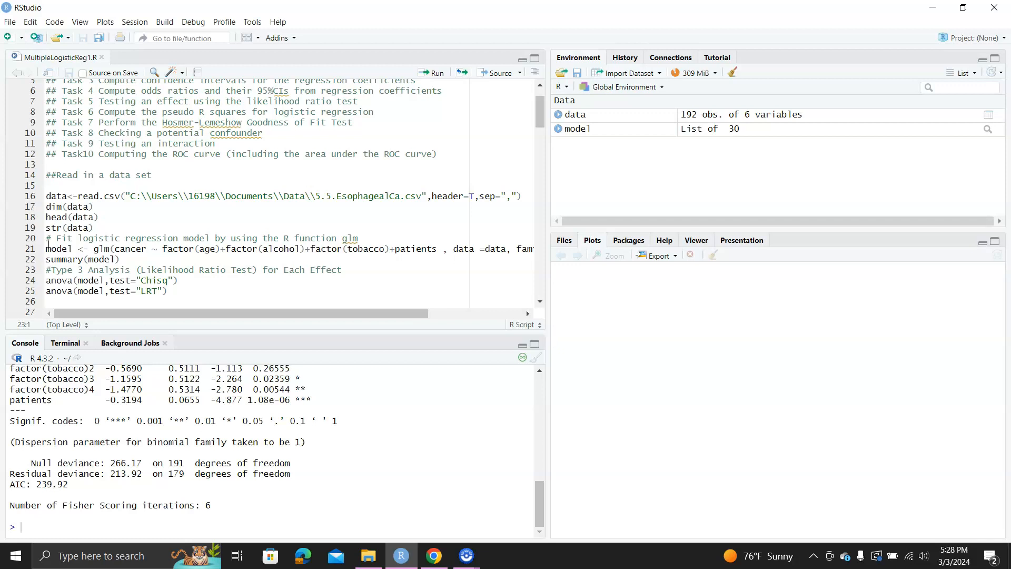
- Run the anova likelihood ratio tests, then confint and print the 95% intervals
click(46, 279)
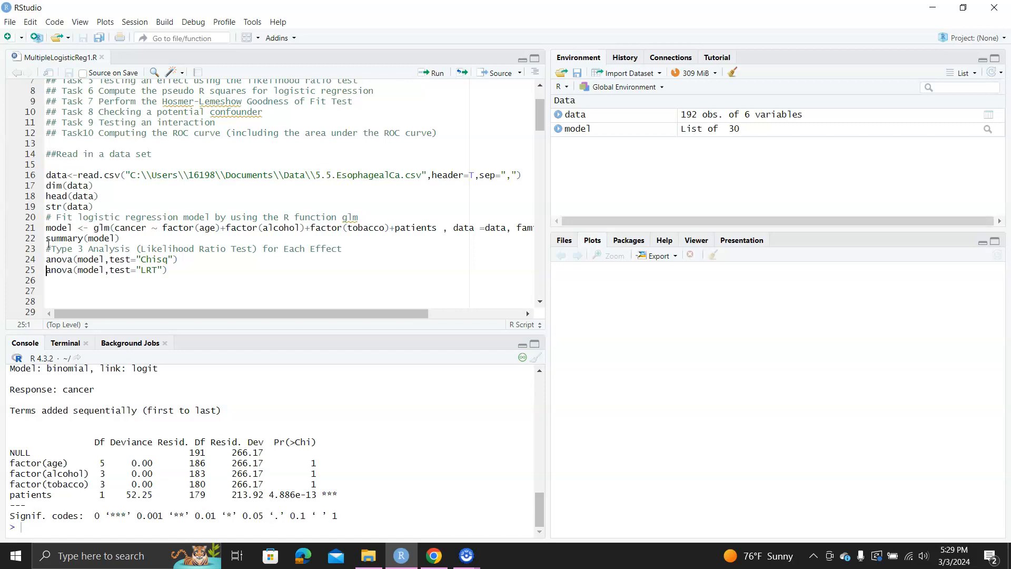
scroll(down, 3)
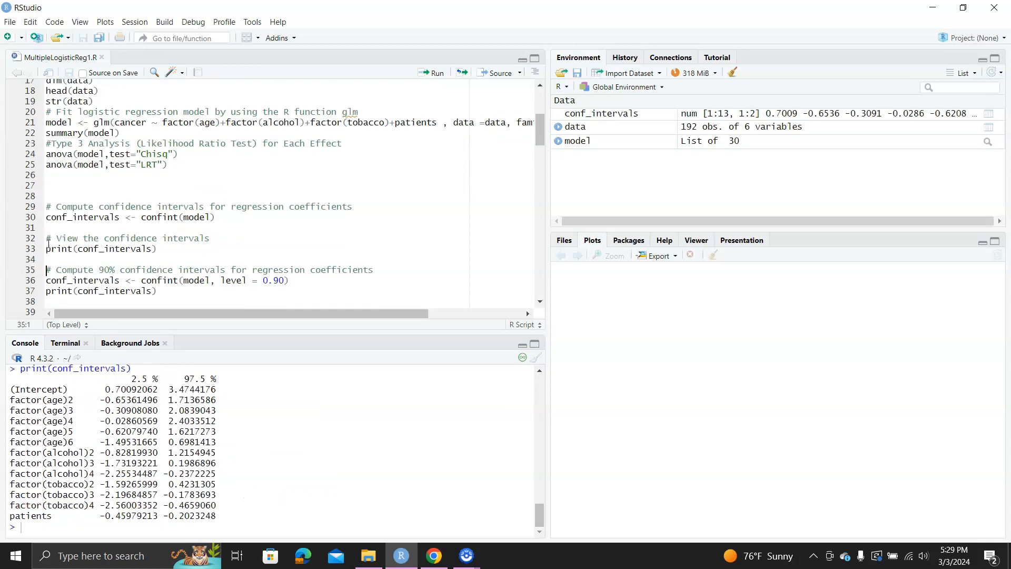
- Print confint(model, level = 0.90) and extract coef(model)
click(47, 279)
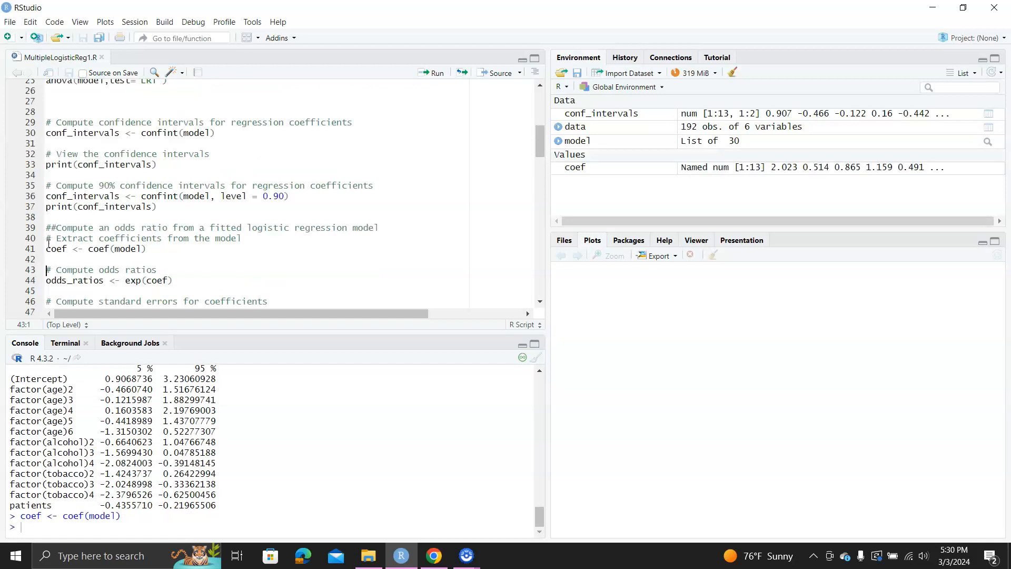
- Compute odds ratios with their 95% confidence limits and print odds_df
click(45, 280)
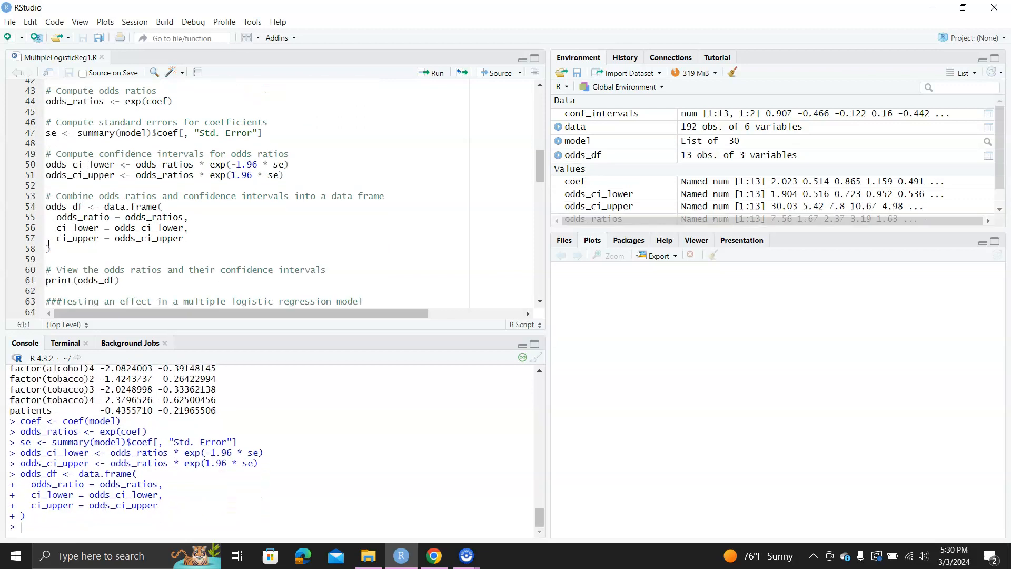
click(437, 72)
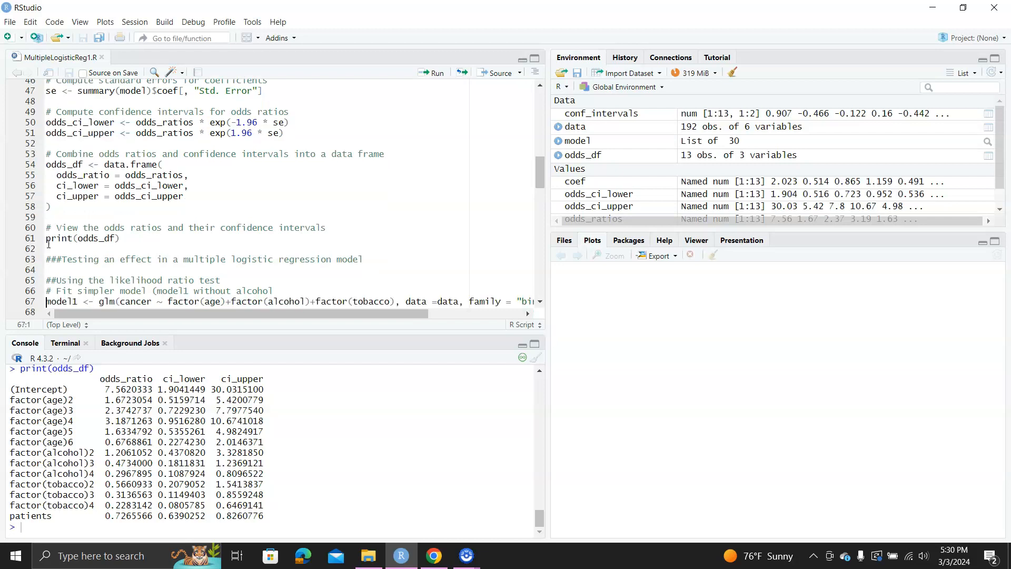
- Fit model1 and model2 and print the Chisq anova comparison, p = 4.886e-13
text(summary(model1))
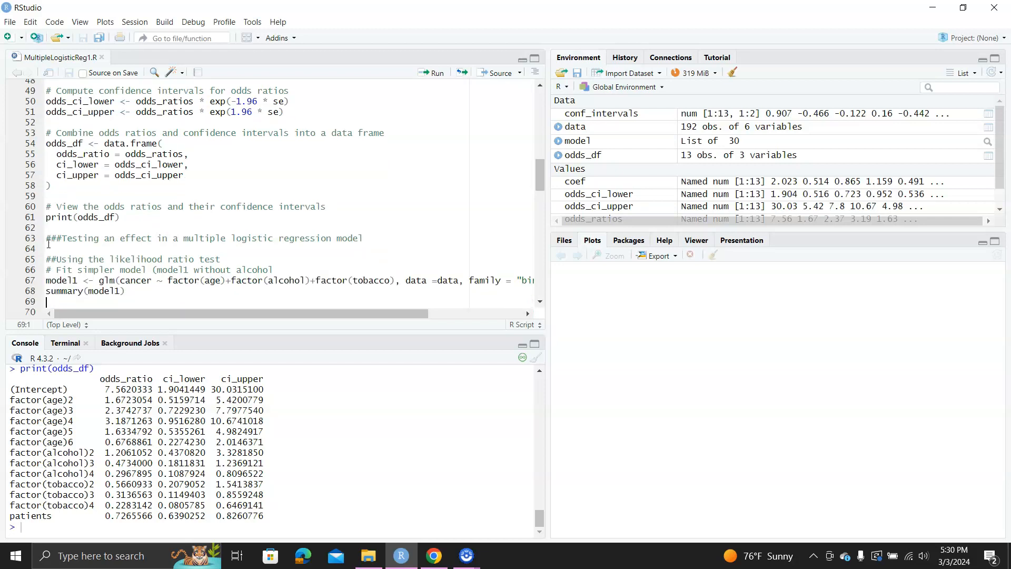
click(46, 280)
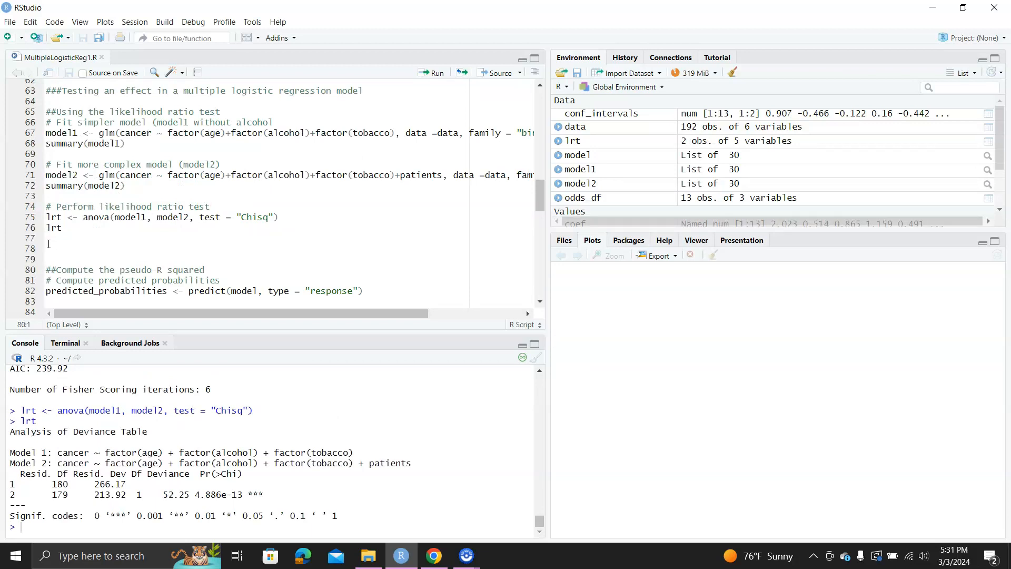
- Compute McFadden's pseudo R² from null and residual deviance and print 0.1963054
click(46, 290)
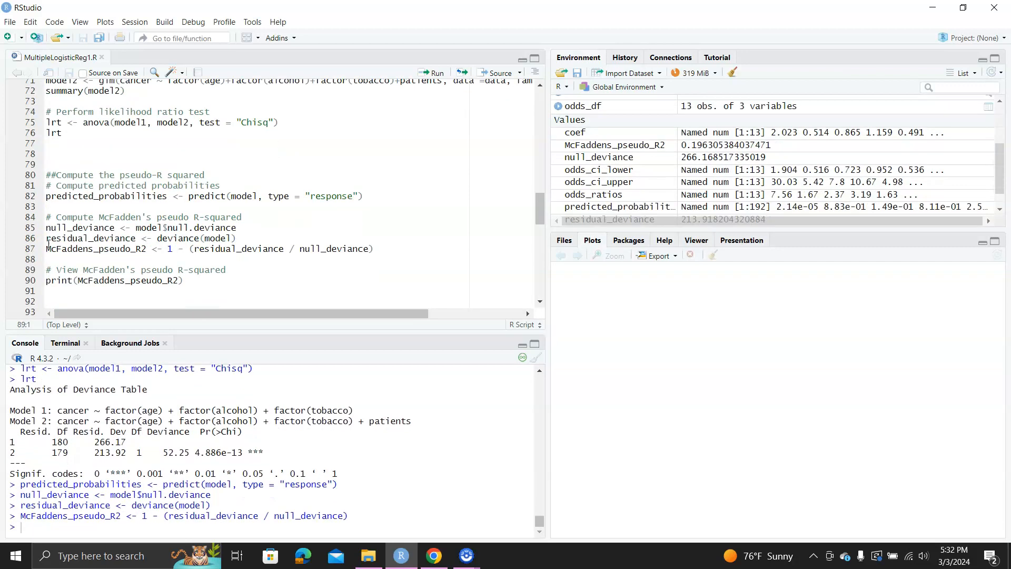
click(46, 281)
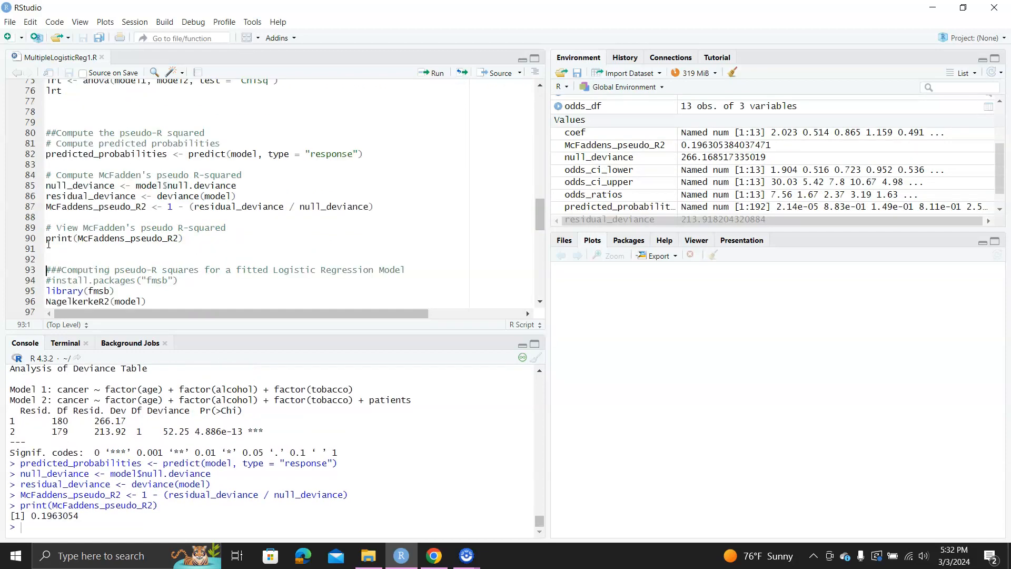
- Run NagelkerkeR2(model) from fmsb and PseudoR2(model, which="all") from DescTools
click(46, 279)
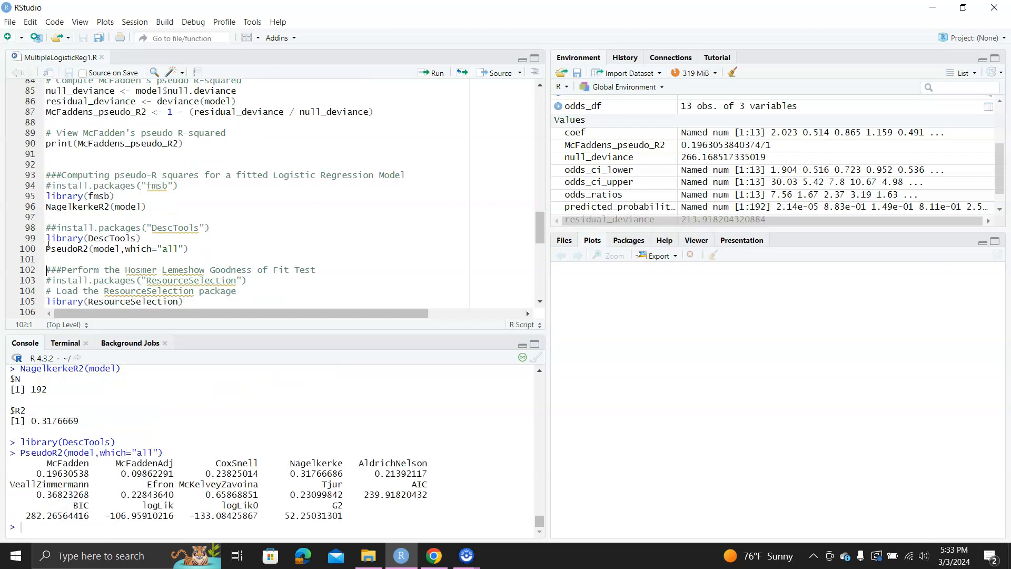
- Load ResourceSelection and store hoslem.test on the model as hoslem_result
click(48, 301)
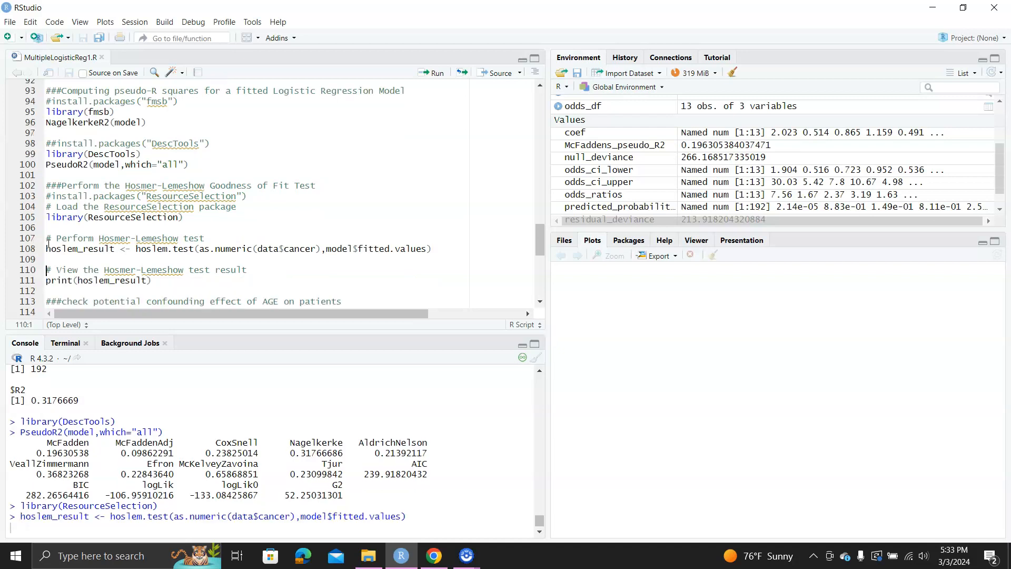
key(Return)
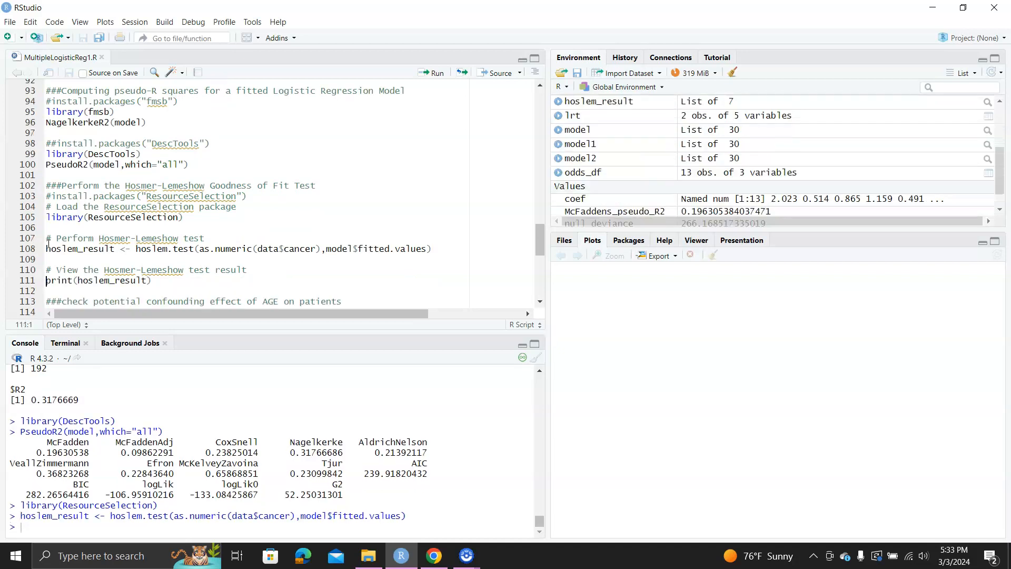
click(436, 72)
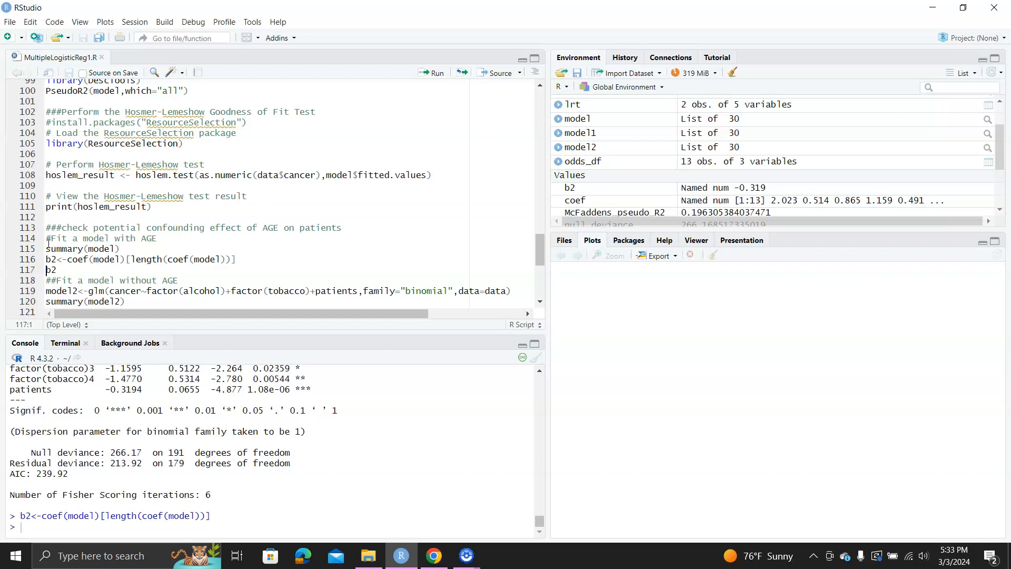
- Print summary(model) and store the final patients coefficient as b2 (-0.319)
key(Return)
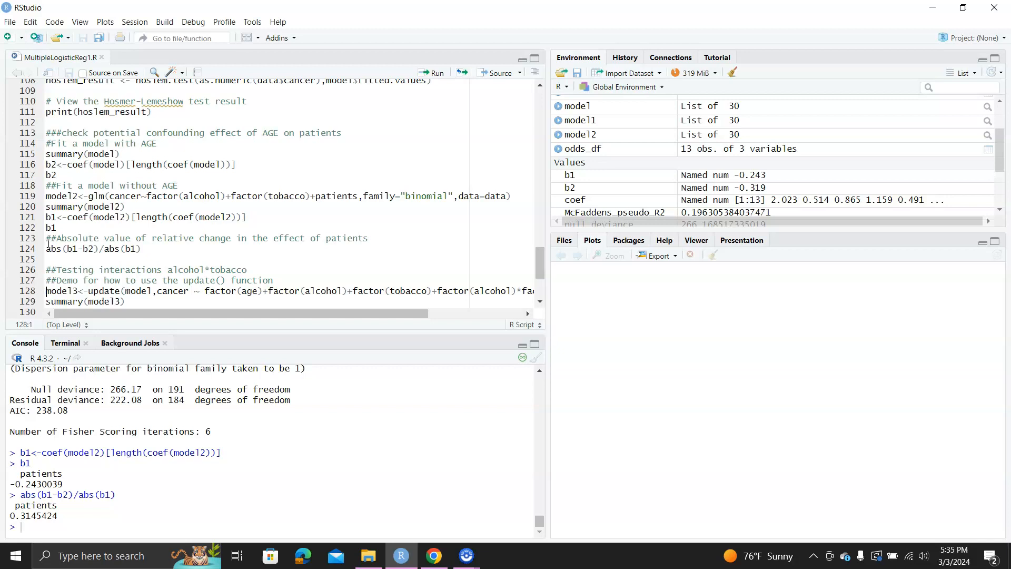
- Fit model3 via update() with an alcohol-by-tobacco interaction and print its chi-square ANOVA (p = 0.6979)
click(51, 291)
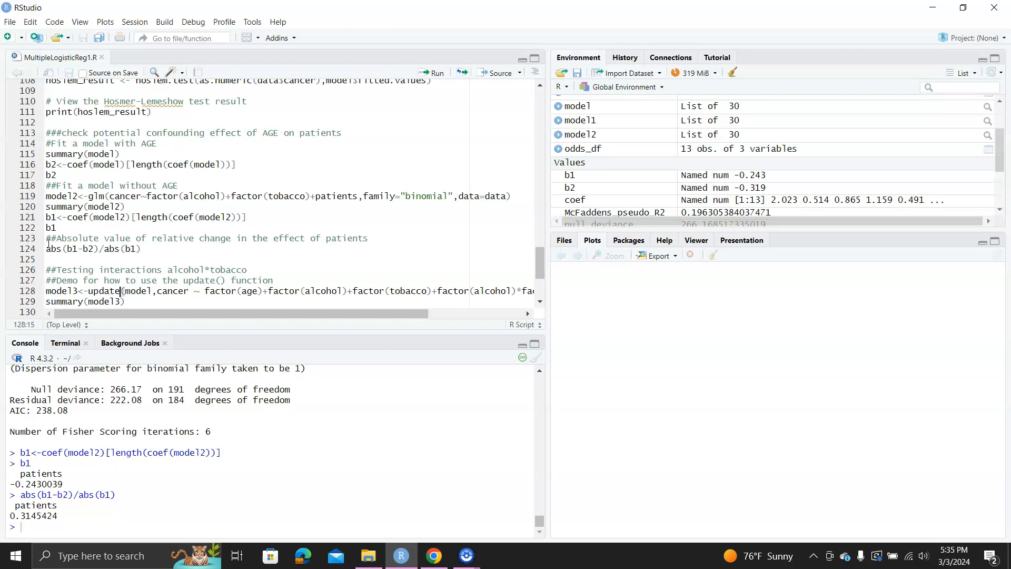
click(63, 291)
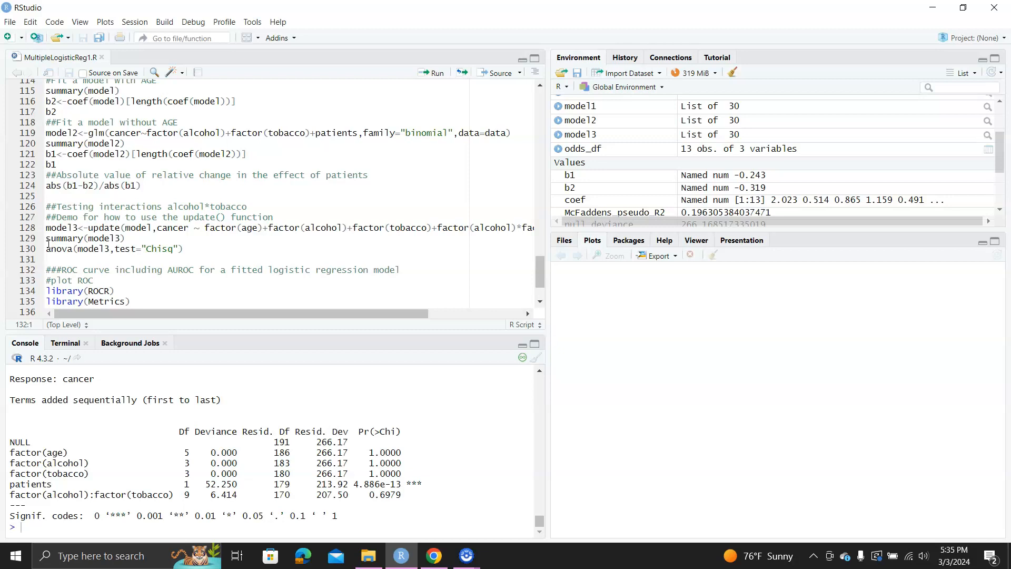
click(46, 281)
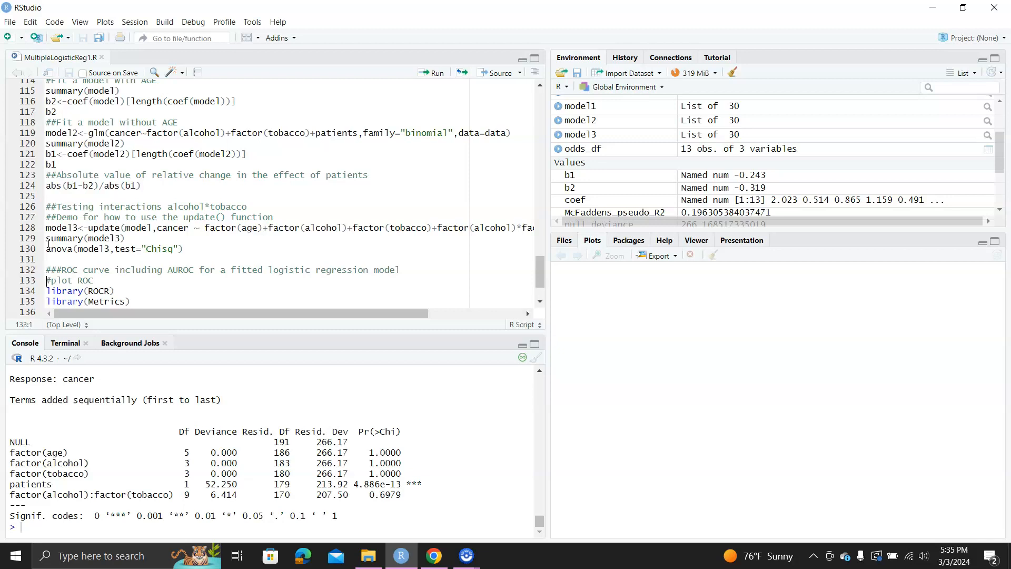